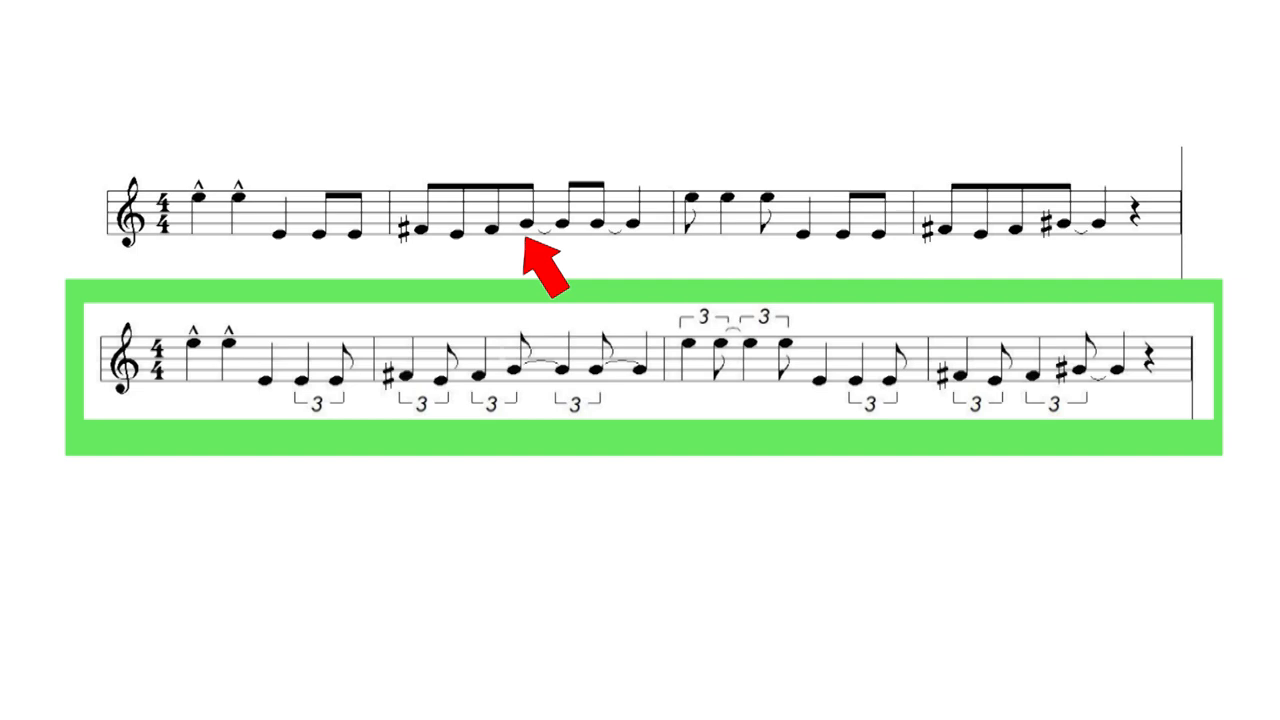
Step: Advance the slide so the red arrow gives way to the tied note's triplet close-up with its eighth marked green
left_click(536, 222)
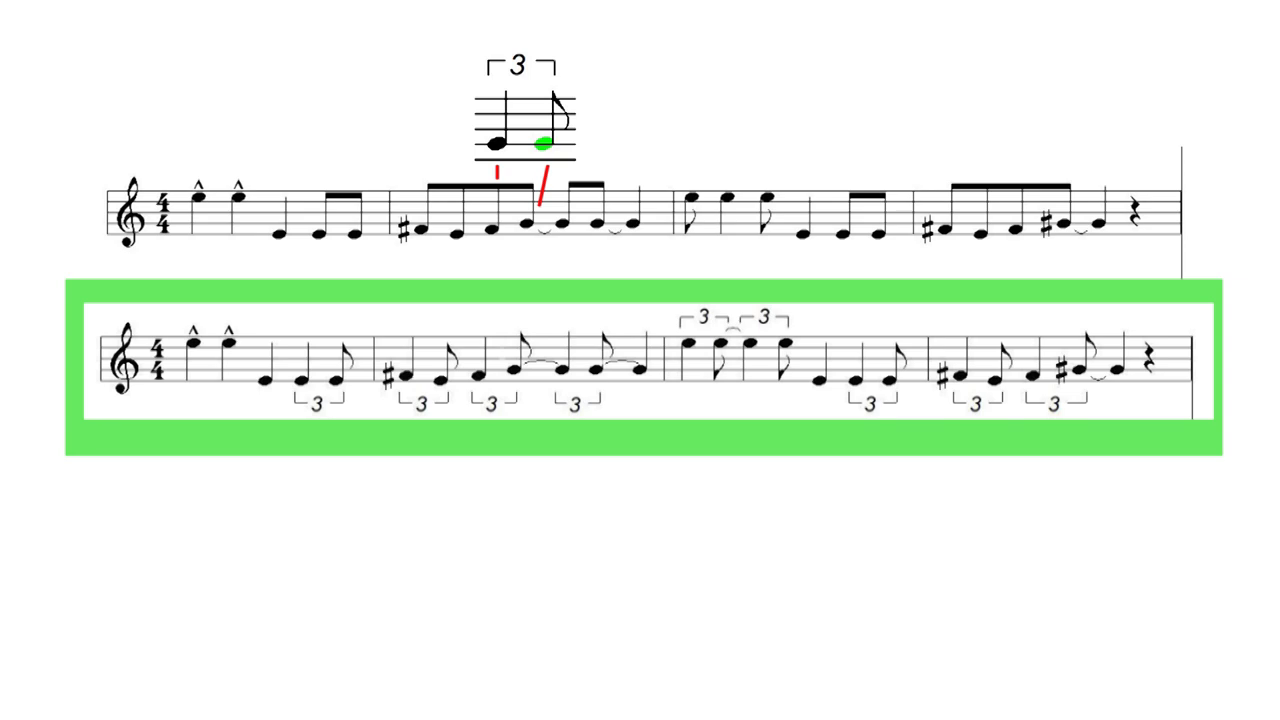